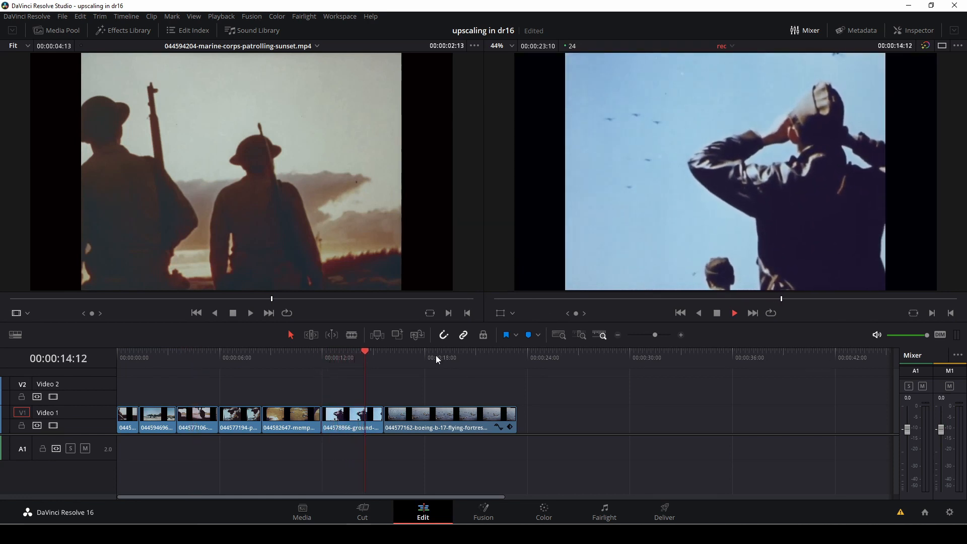
# Step: Park the playhead at 00:00:13:02 over the man-watching-planes clip
pyautogui.click(341, 352)
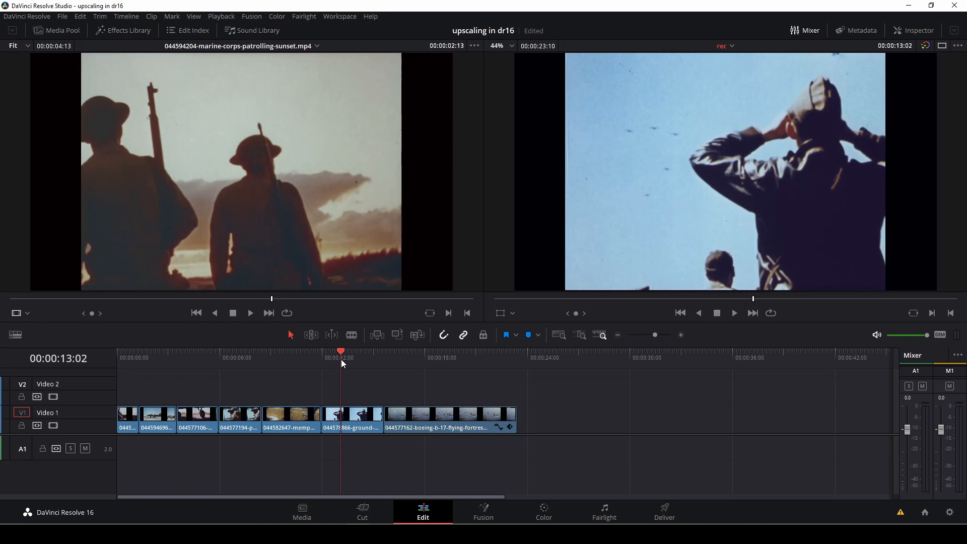
pyautogui.moveTo(376, 440)
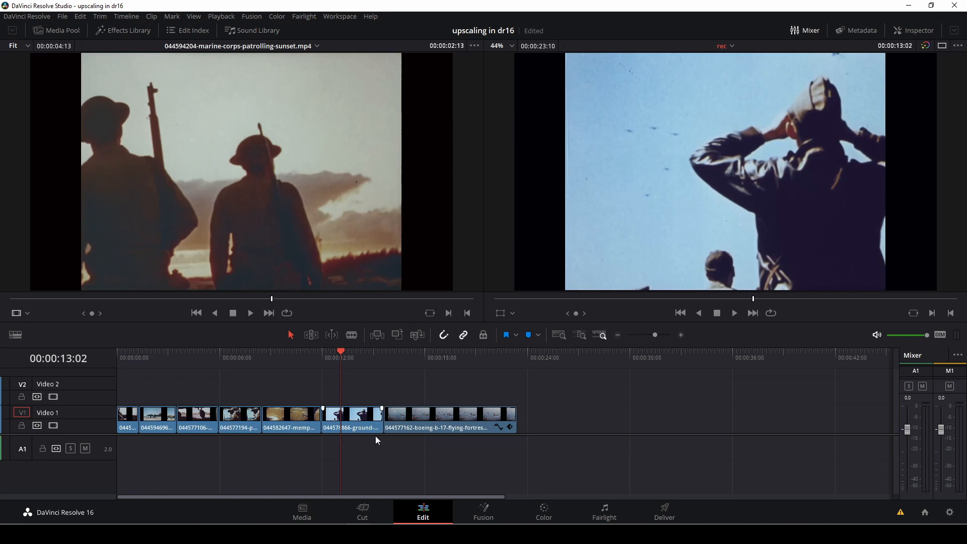
# Step: In Clip Attributes, set Super Scale to 3x with Medium sharpness and noise reduction
pyautogui.rightClick(351, 415)
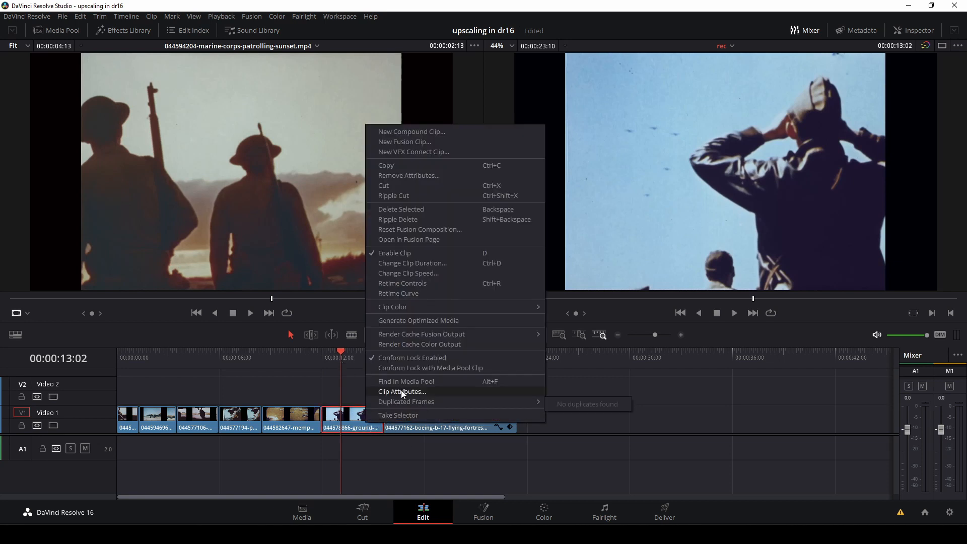
pyautogui.click(401, 392)
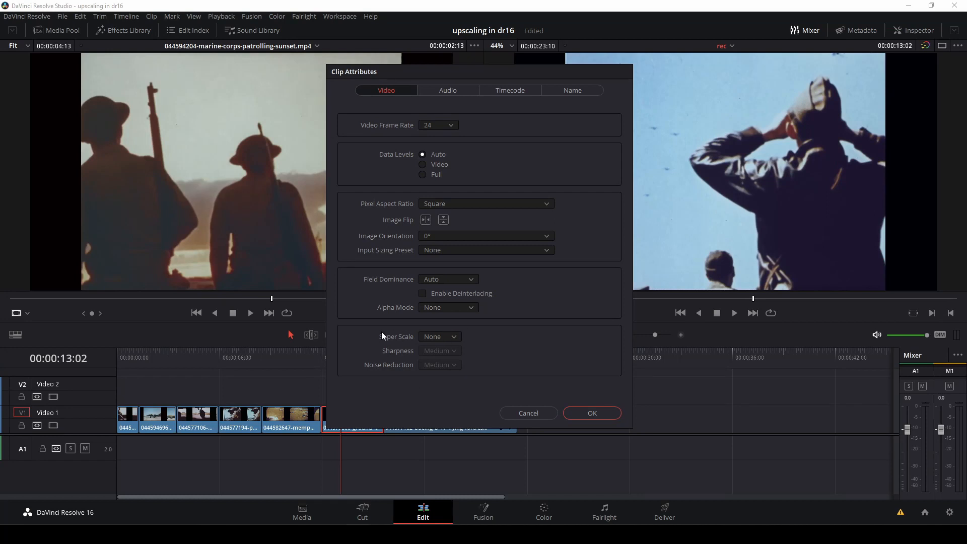
pyautogui.click(439, 336)
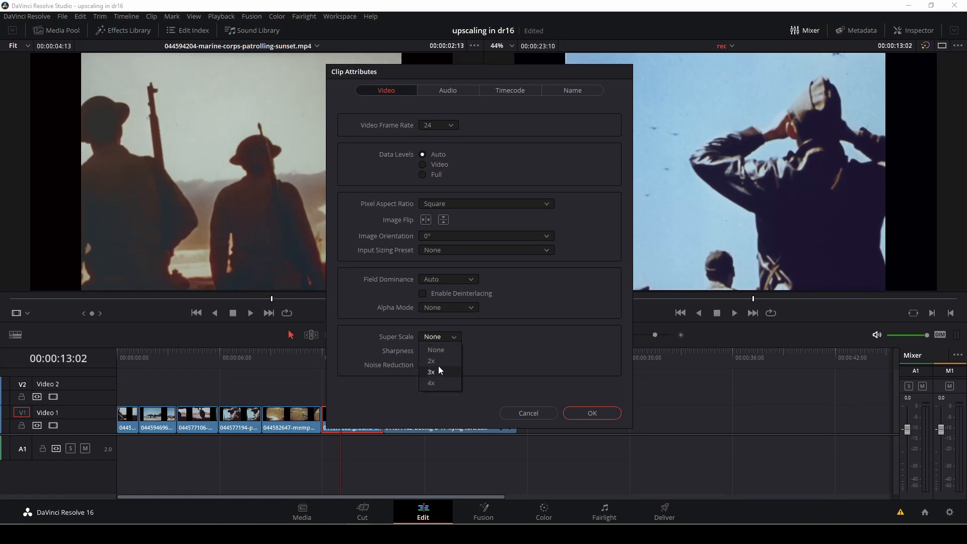
pyautogui.moveTo(430, 383)
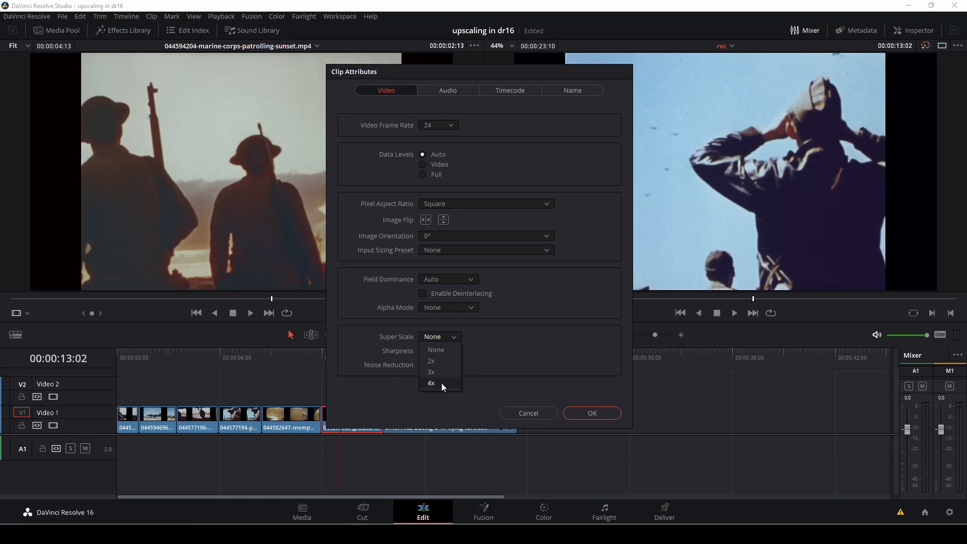
pyautogui.moveTo(430, 372)
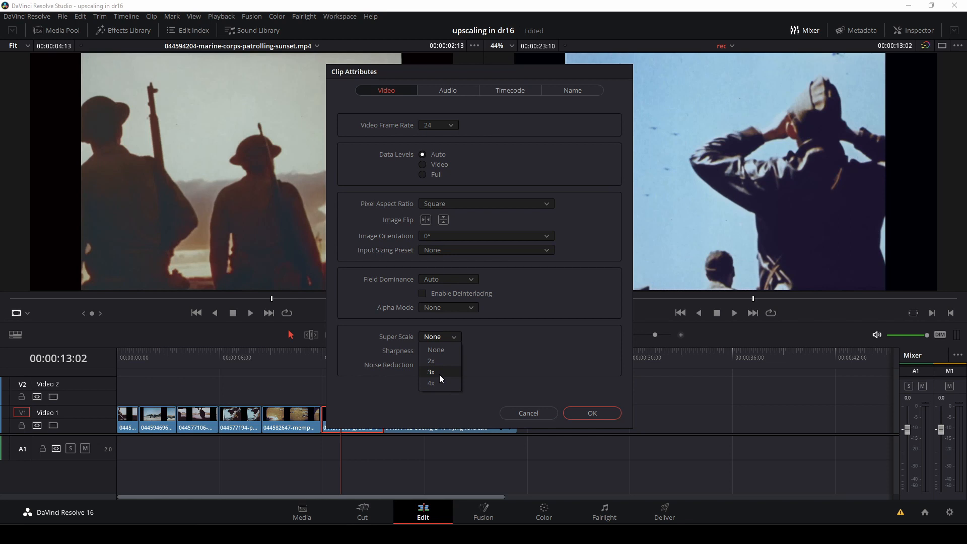
pyautogui.click(431, 372)
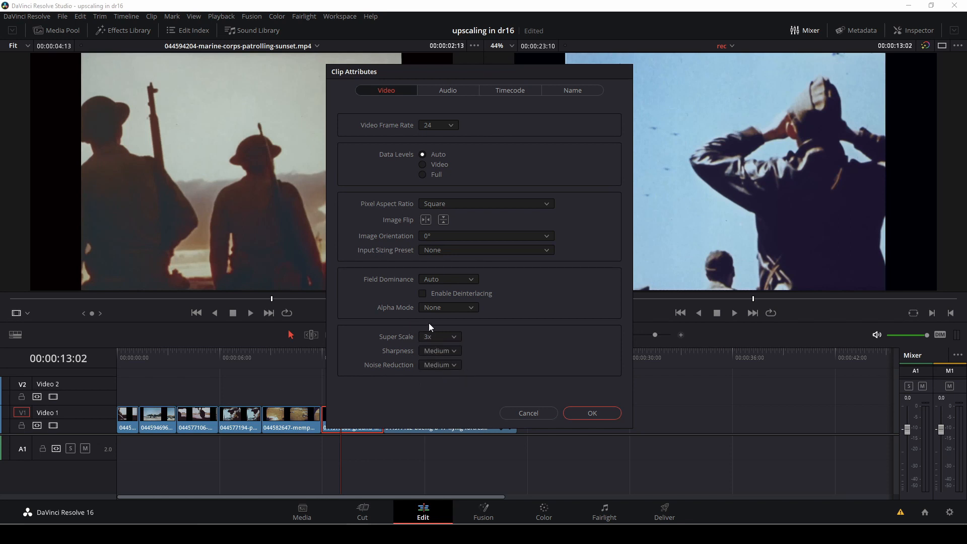
pyautogui.click(439, 351)
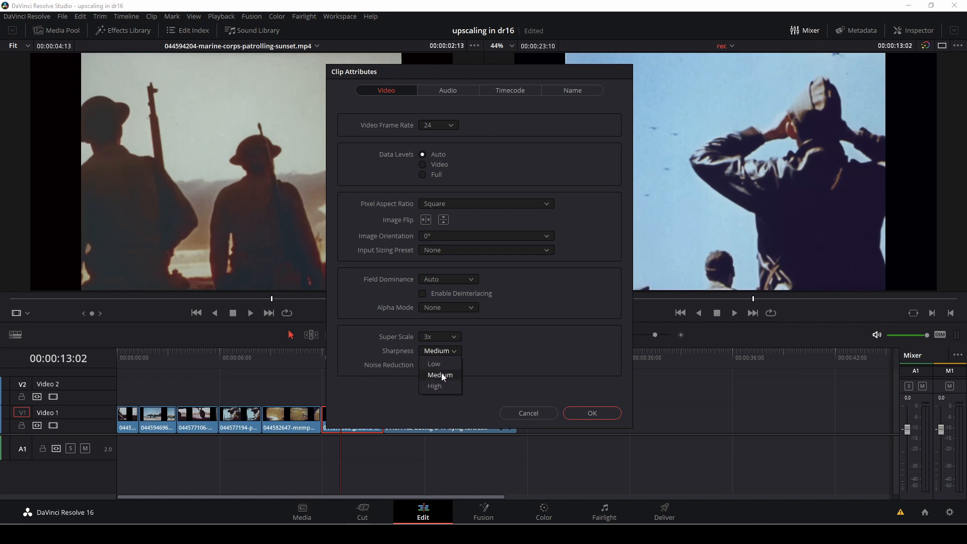
pyautogui.click(440, 364)
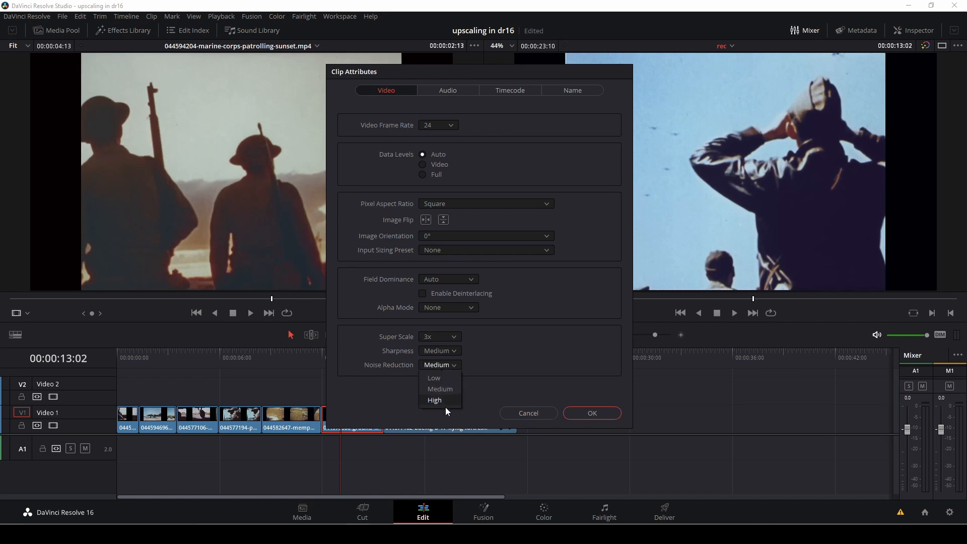
pyautogui.moveTo(466, 378)
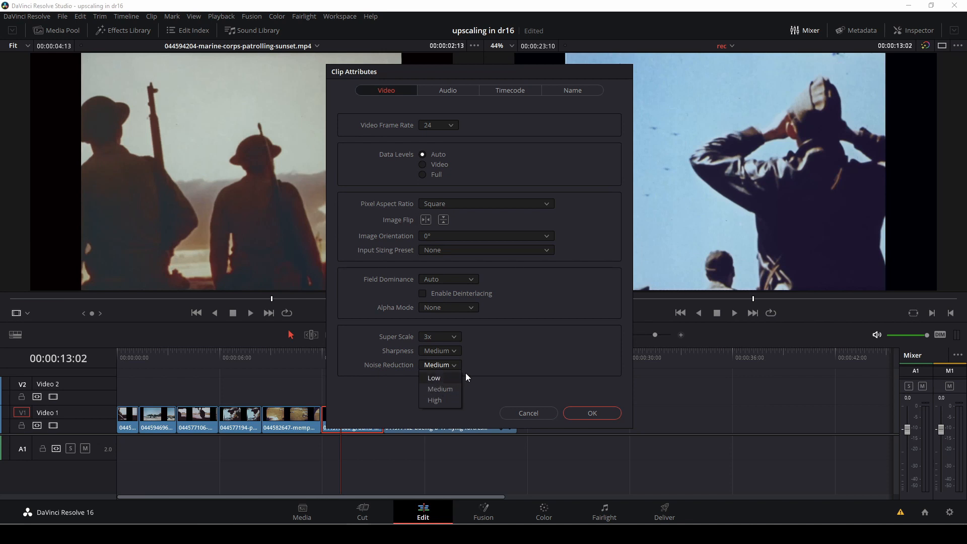
pyautogui.click(439, 336)
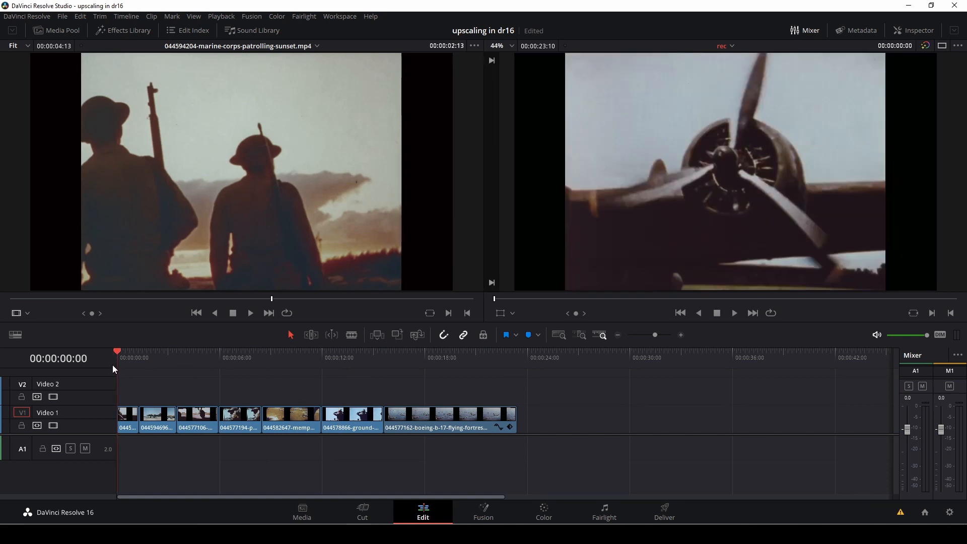
# Step: Mark the full edit range and convert it to a compound clip named 'old film'
pyautogui.click(530, 358)
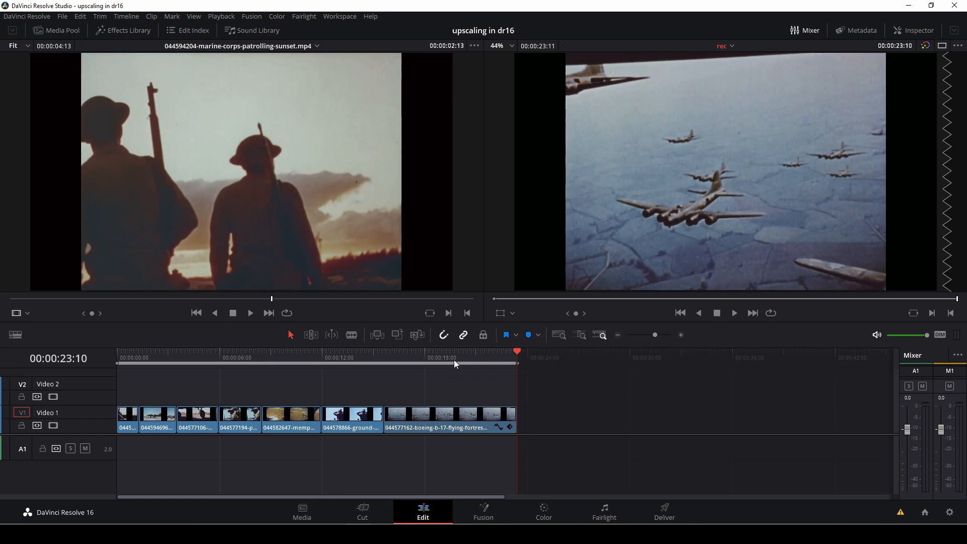
pyautogui.rightClick(456, 365)
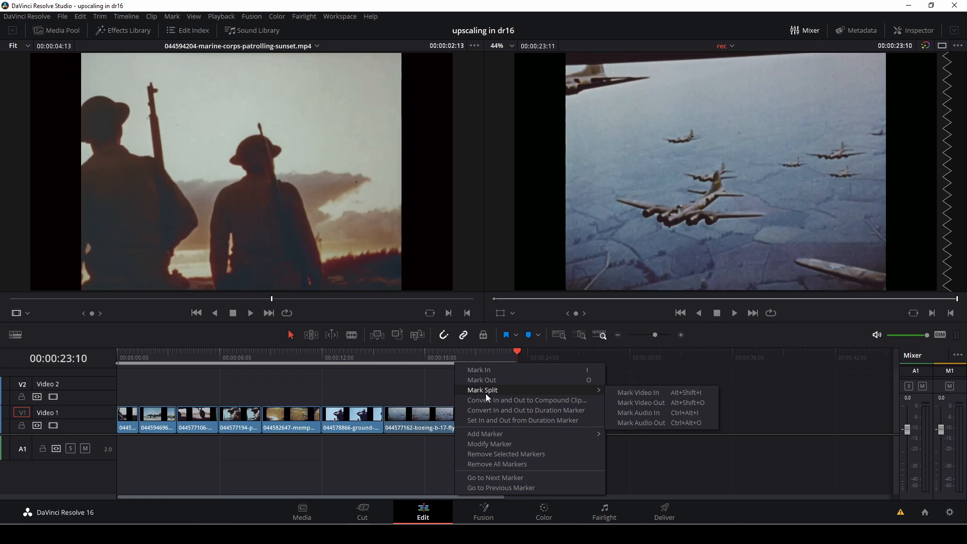
pyautogui.click(525, 399)
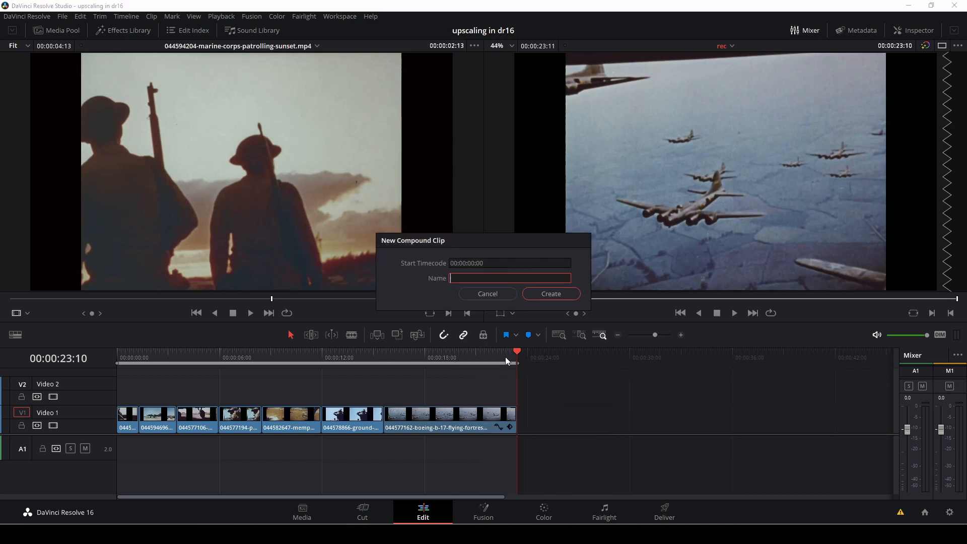
pyautogui.write('old')
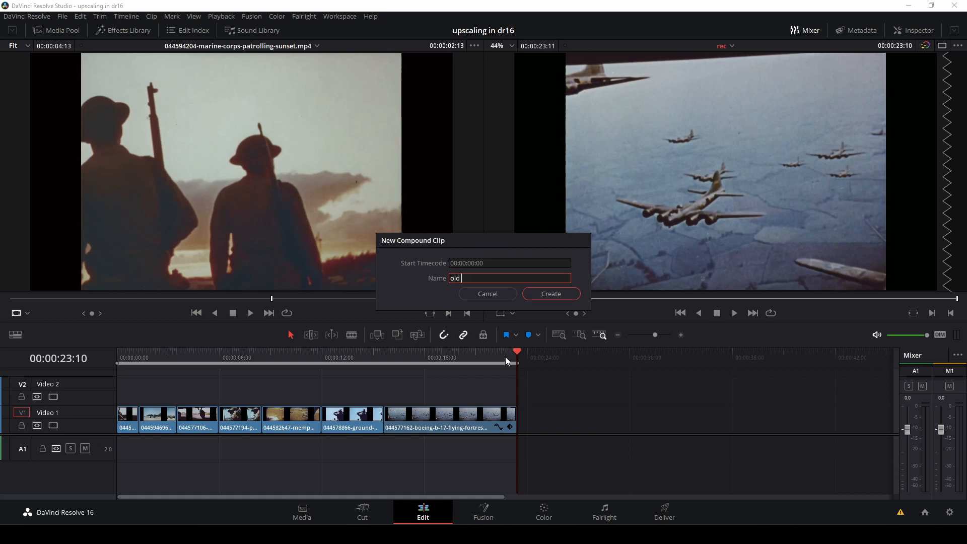
pyautogui.write('film')
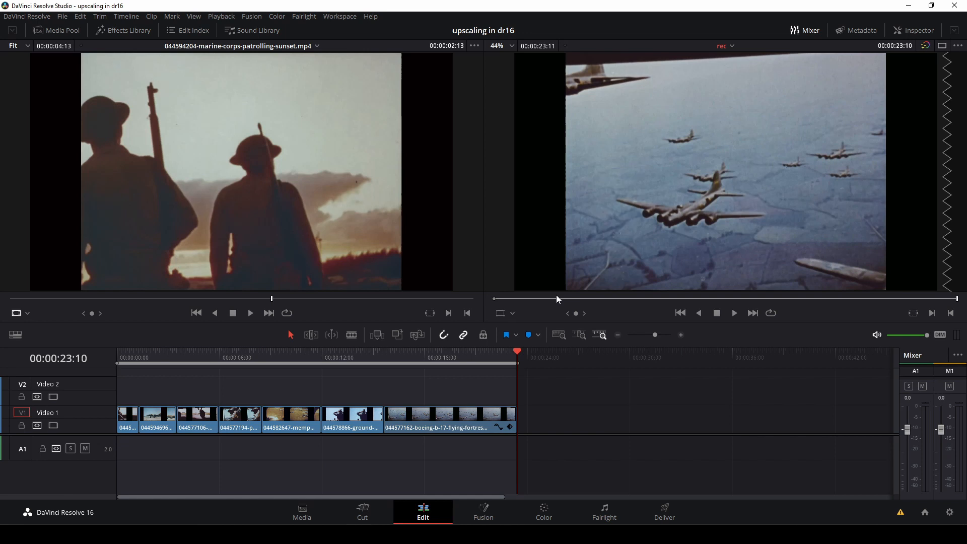
pyautogui.moveTo(63, 31)
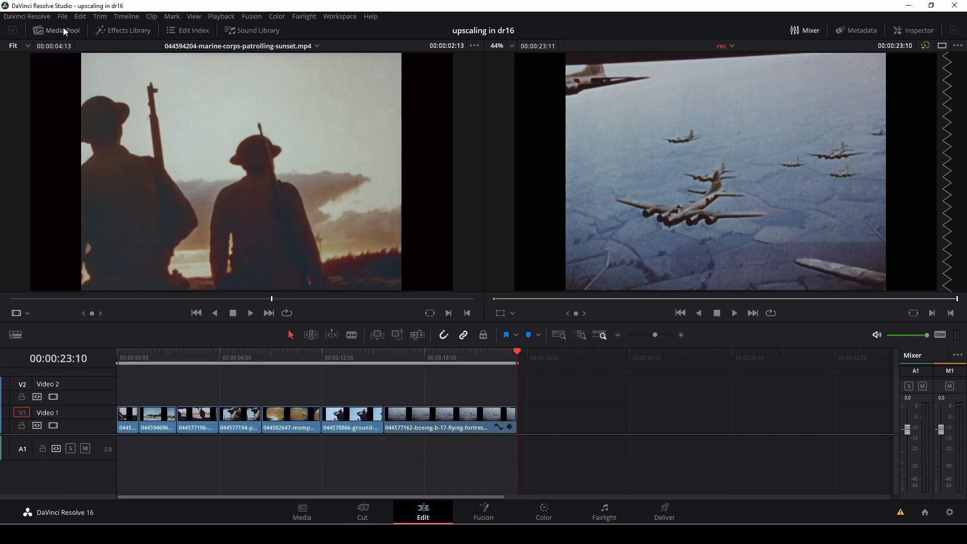
# Step: Drag the 'old film' compound clip from the Media Pool onto Video 1 after the gap
pyautogui.click(57, 30)
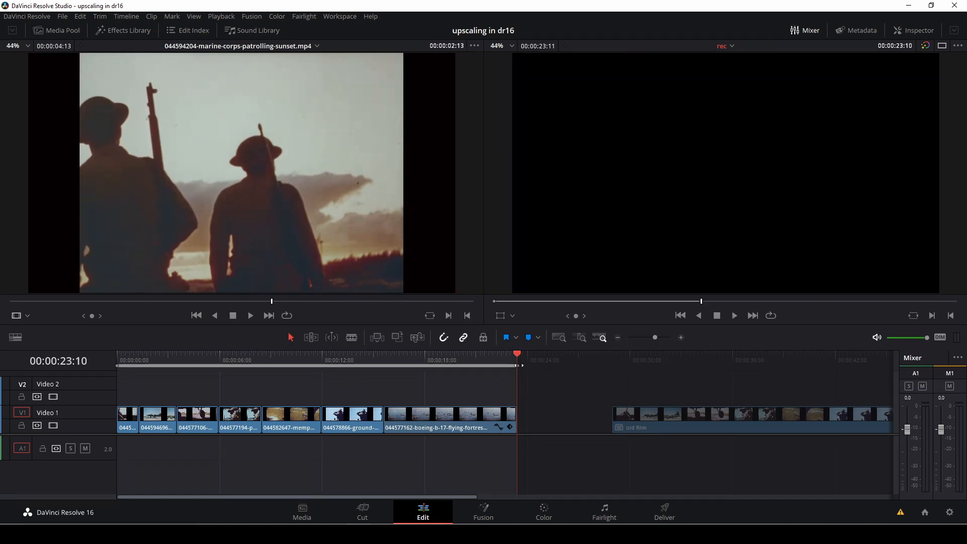
pyautogui.click(677, 360)
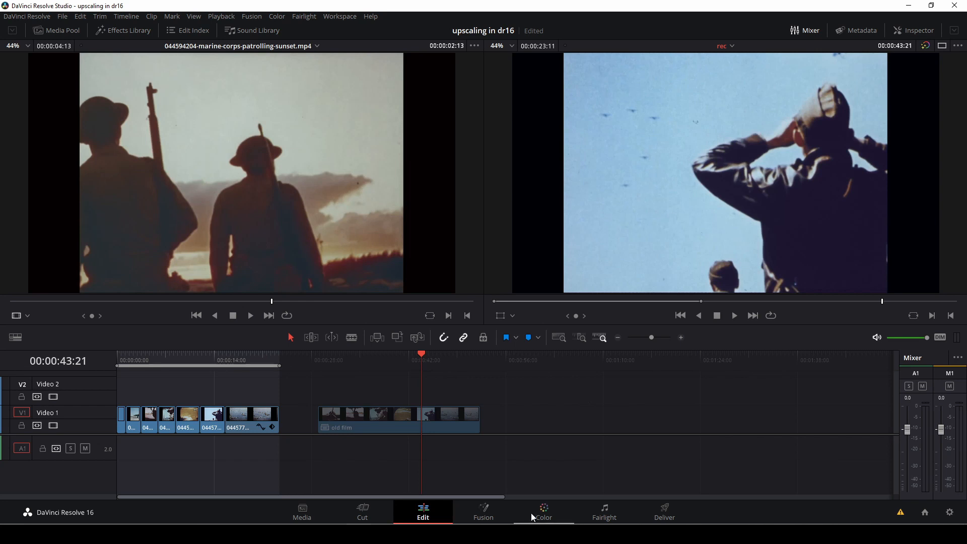
# Step: On the Color page, grade the clip with Lift -0.05, Gamma 0.02 and Gain 1.02
pyautogui.click(544, 511)
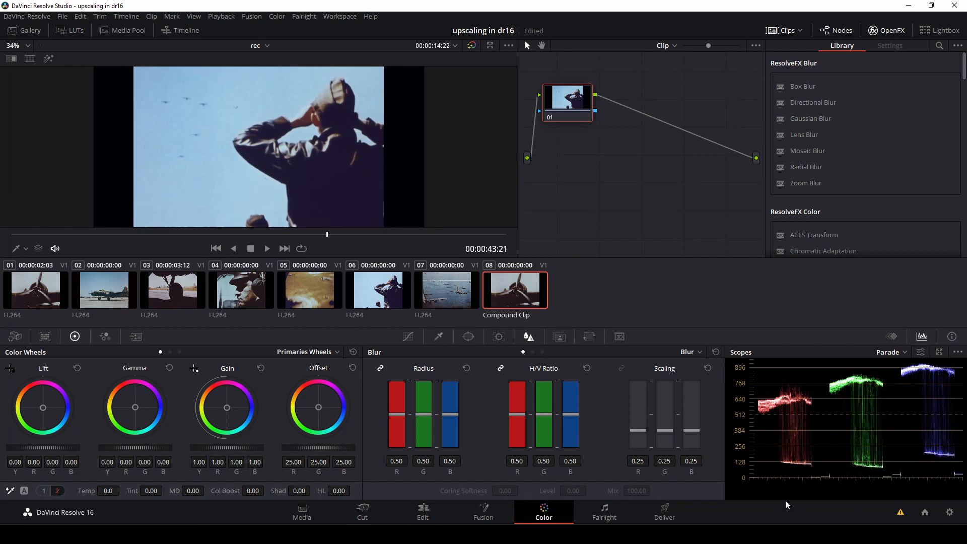
pyautogui.moveTo(451, 324)
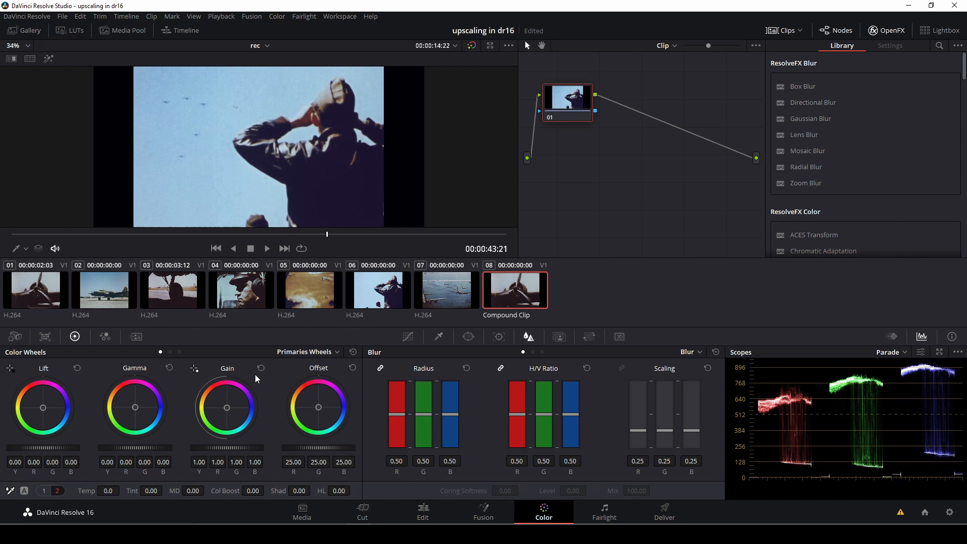
pyautogui.moveTo(42, 453)
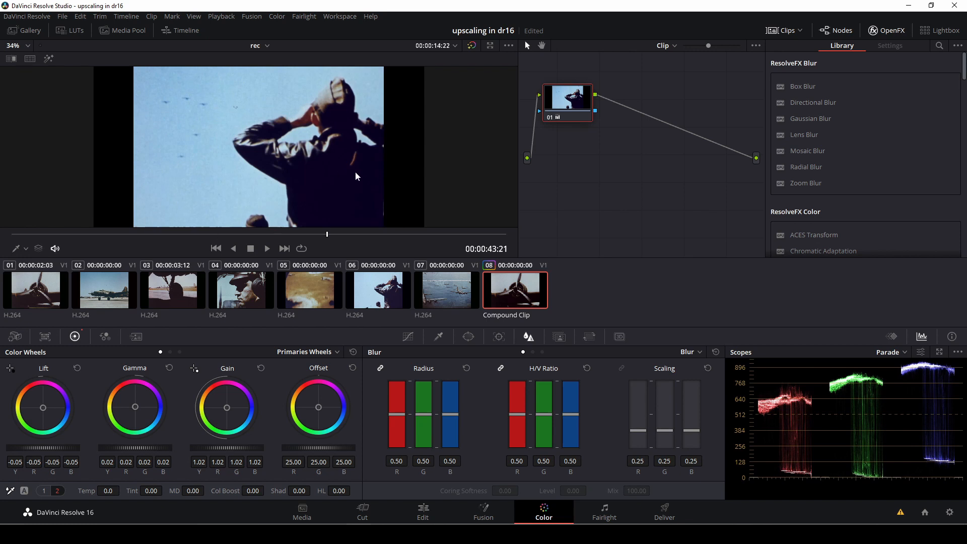
pyautogui.moveTo(122, 493)
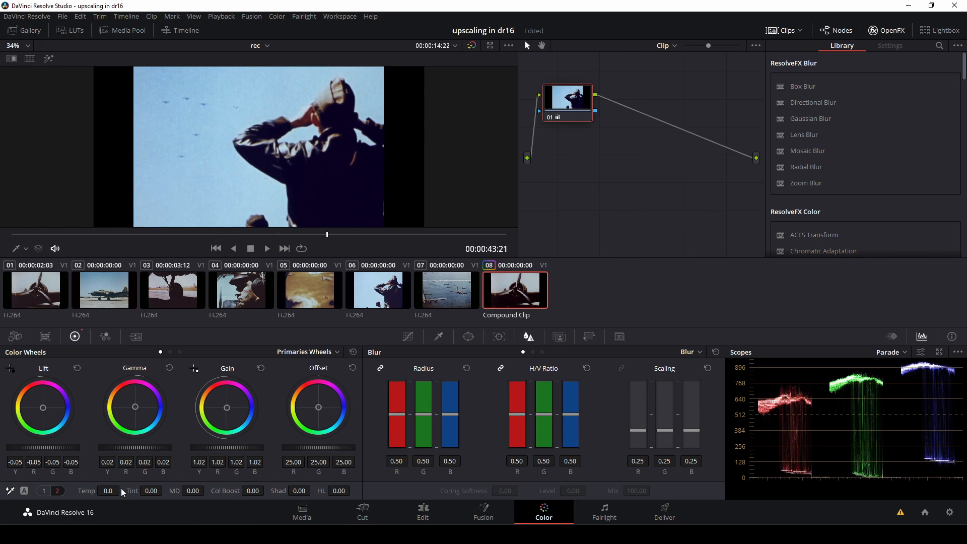
pyautogui.click(57, 490)
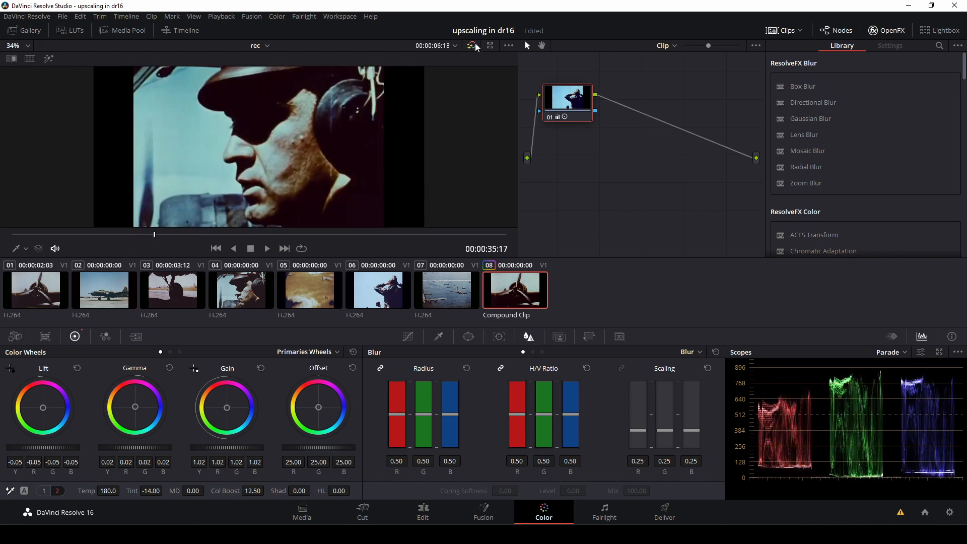
pyautogui.click(472, 45)
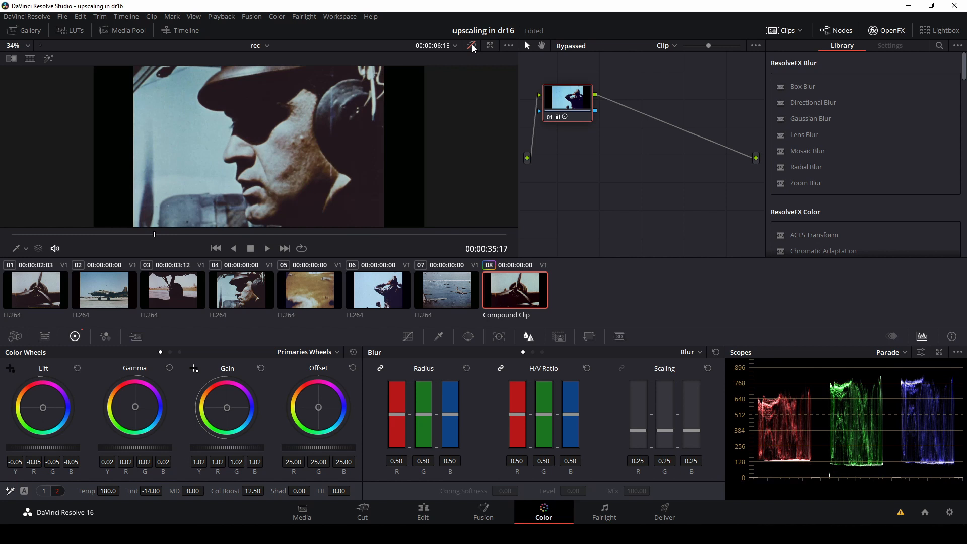
pyautogui.click(471, 46)
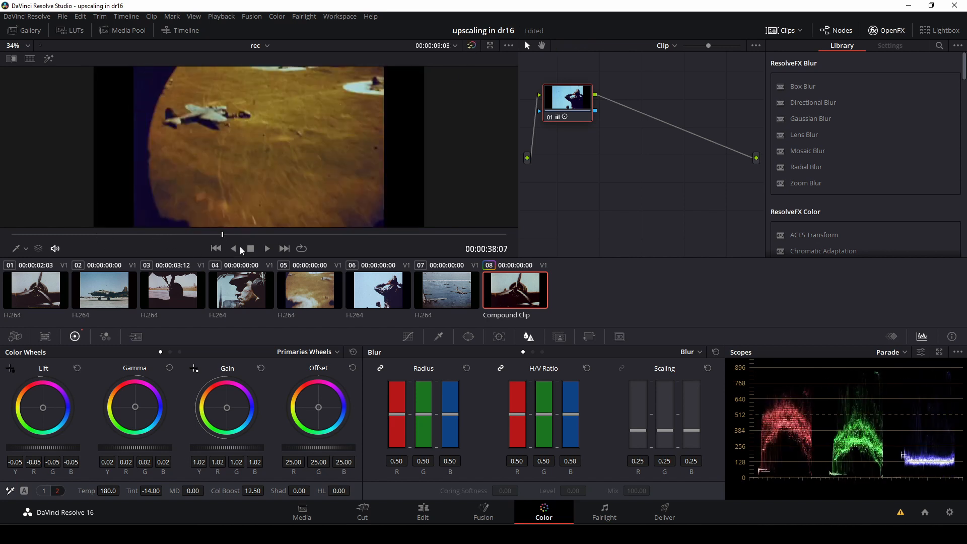
pyautogui.click(471, 46)
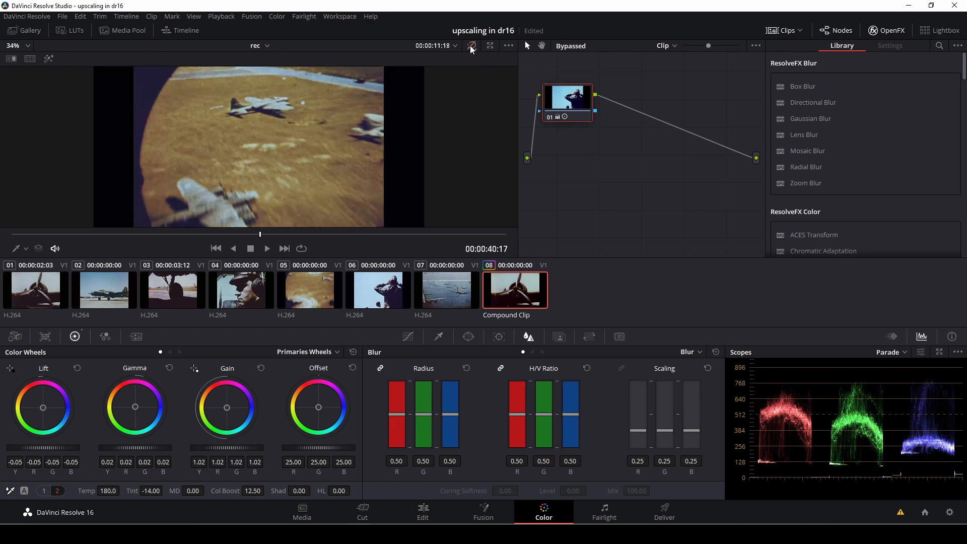
pyautogui.click(471, 45)
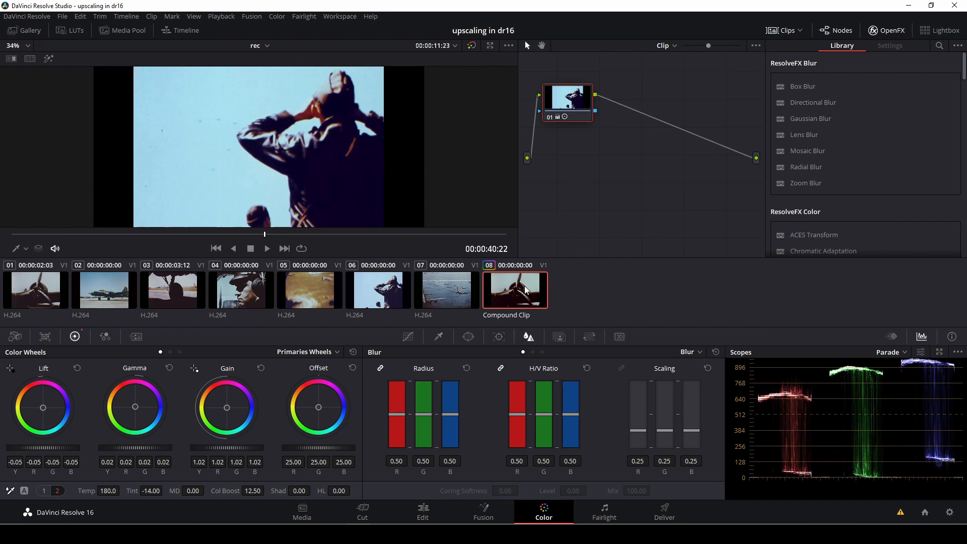
# Step: Grab a still of the graded saluting-man frame into the Gallery and return to editing
pyautogui.rightClick(285, 138)
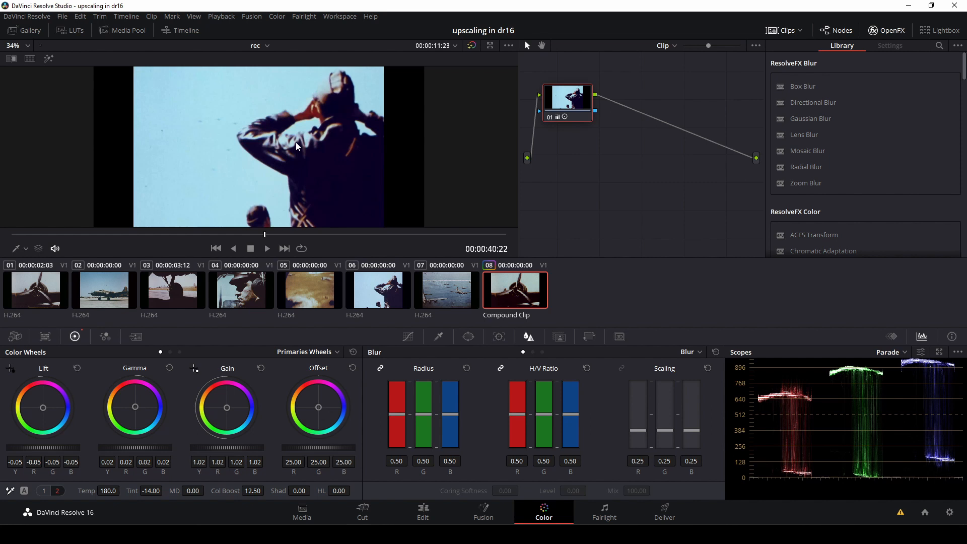
pyautogui.click(29, 31)
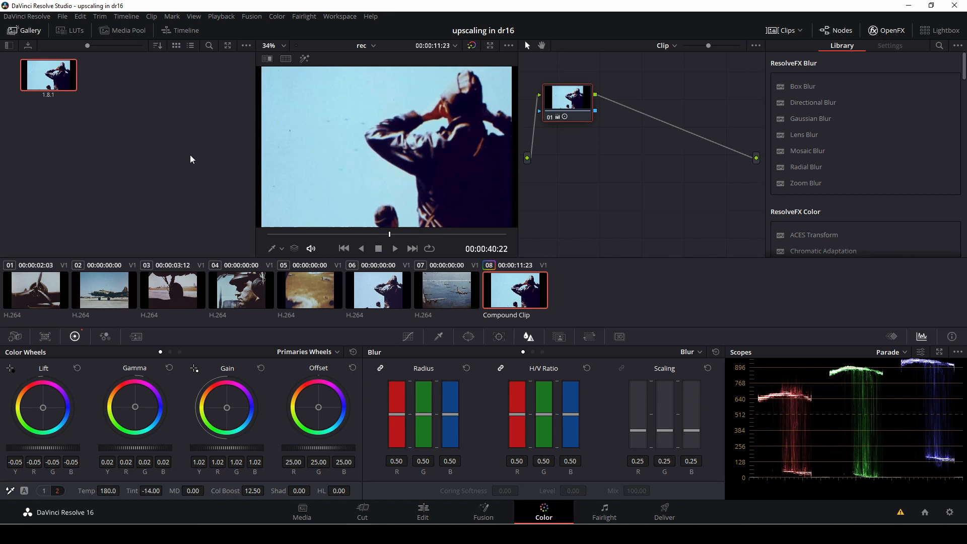
pyautogui.click(422, 512)
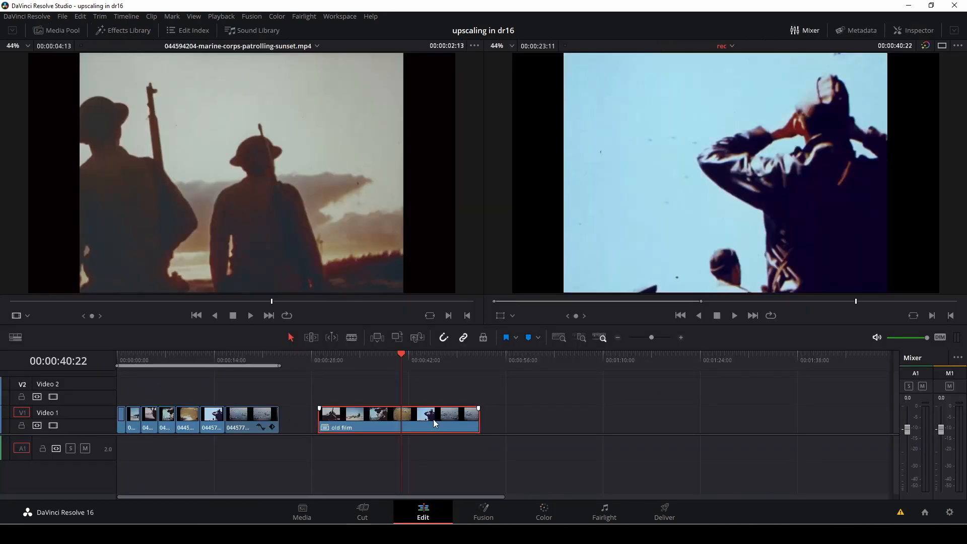
# Step: Decompose the 'old film' compound clip in place and park the playhead at its start
pyautogui.rightClick(434, 424)
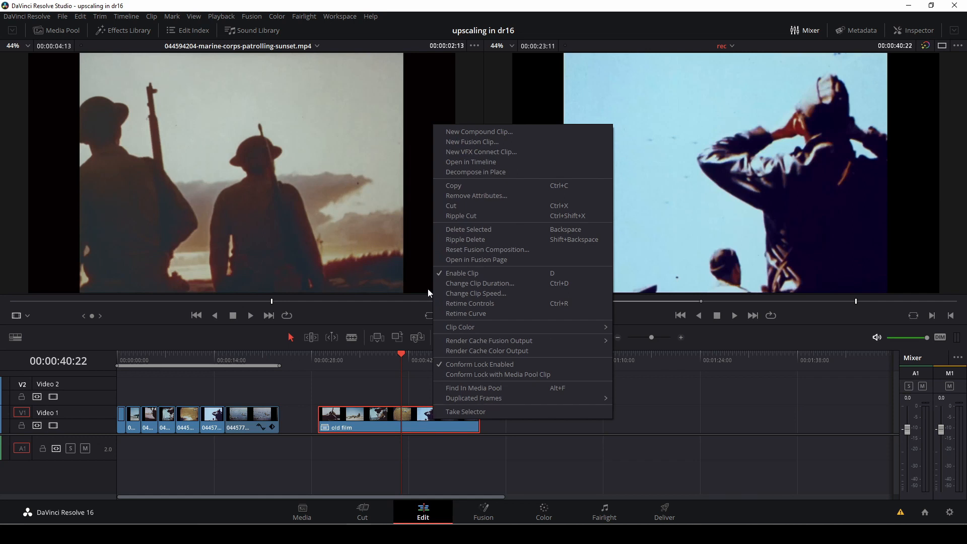
pyautogui.moveTo(461, 172)
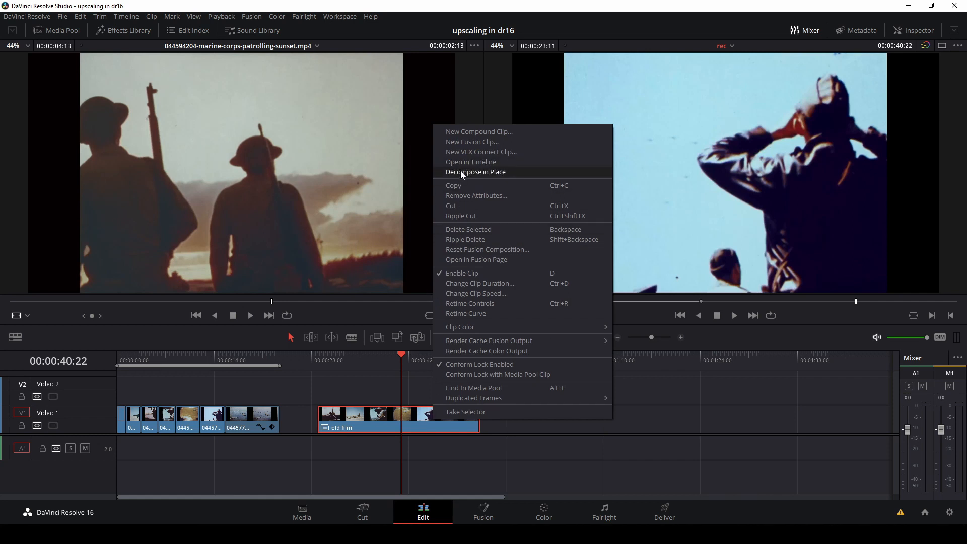
pyautogui.click(476, 171)
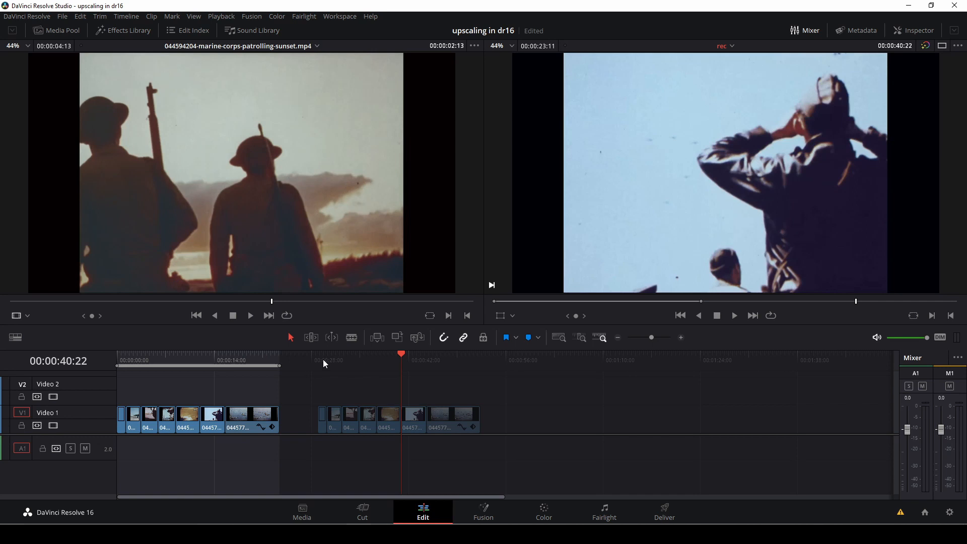
pyautogui.click(327, 368)
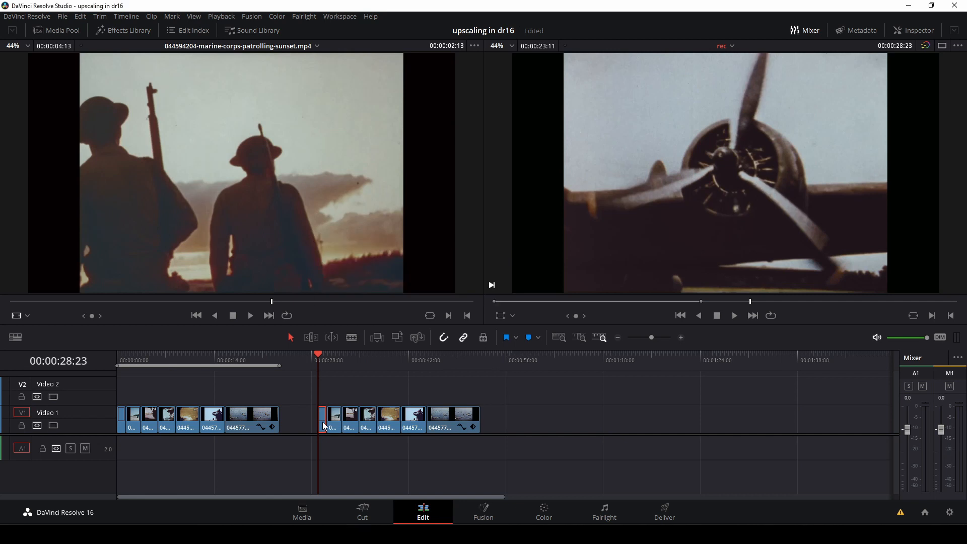
# Step: Set the first decomposed clip to Super Scale 3x with High sharpness and High noise reduction
pyautogui.rightClick(333, 417)
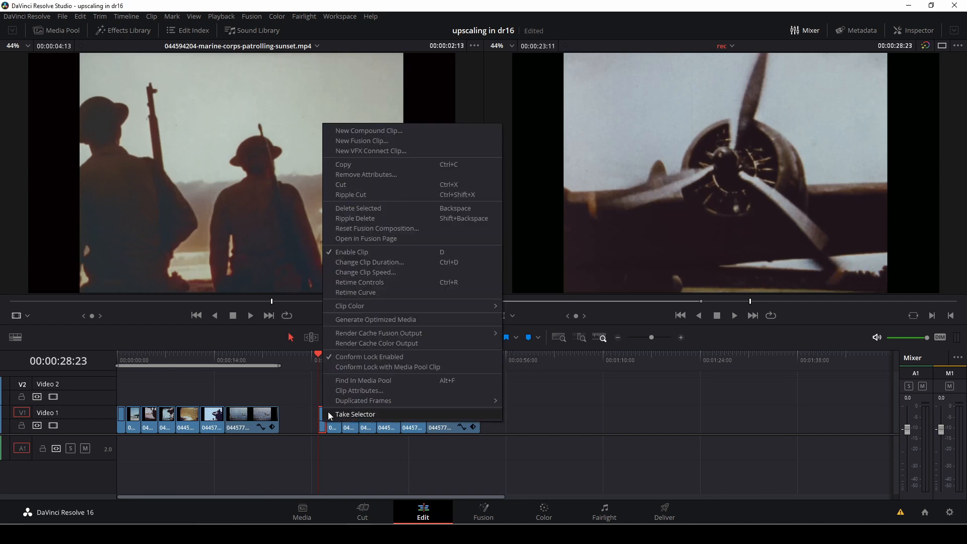
pyautogui.moveTo(360, 390)
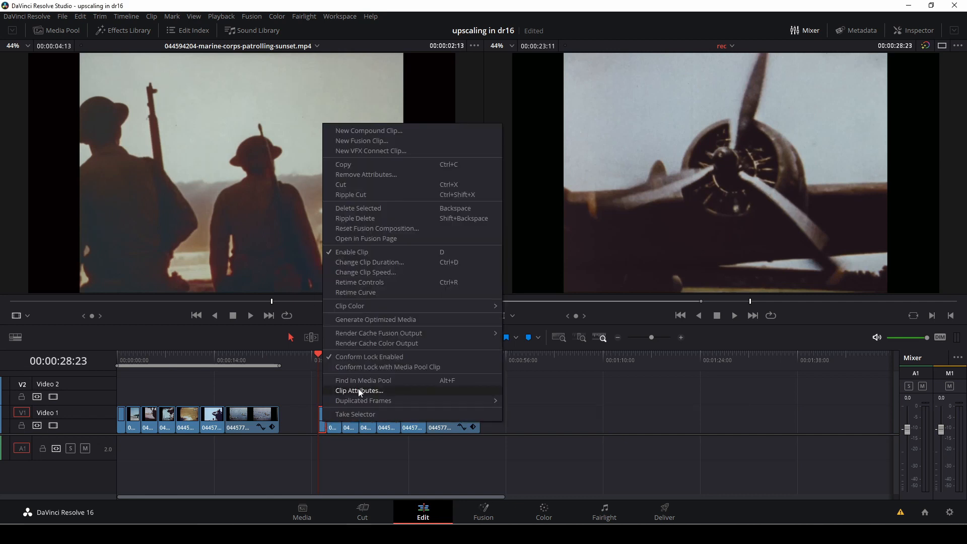
pyautogui.click(360, 391)
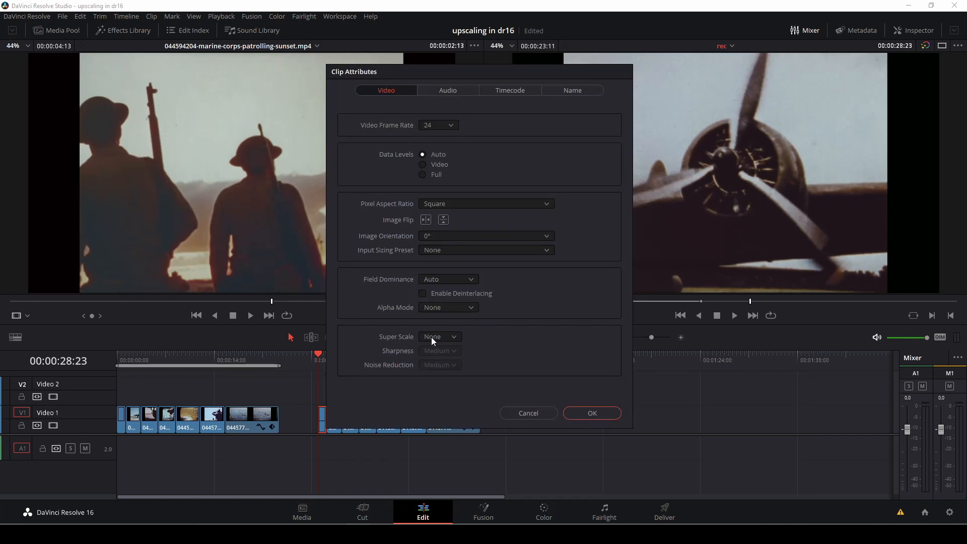
pyautogui.click(439, 336)
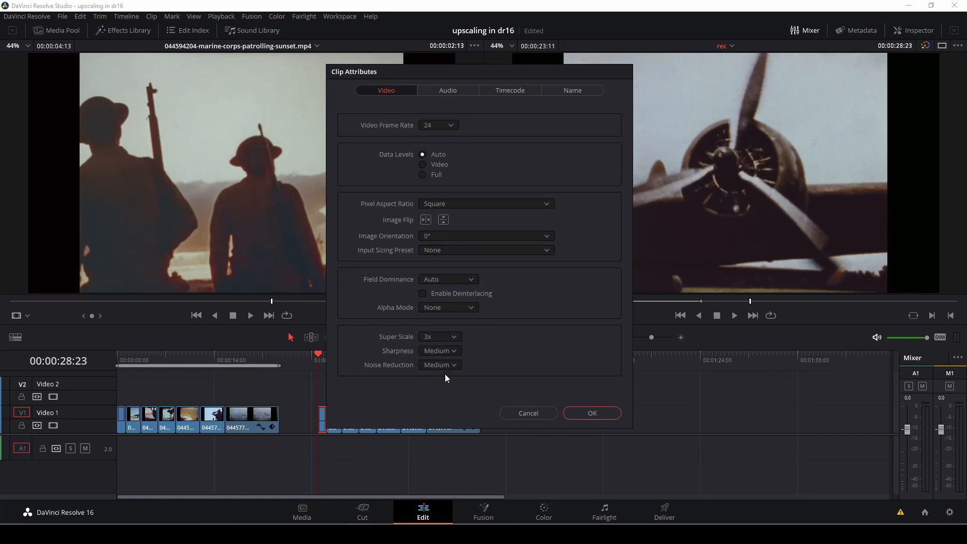
pyautogui.click(440, 351)
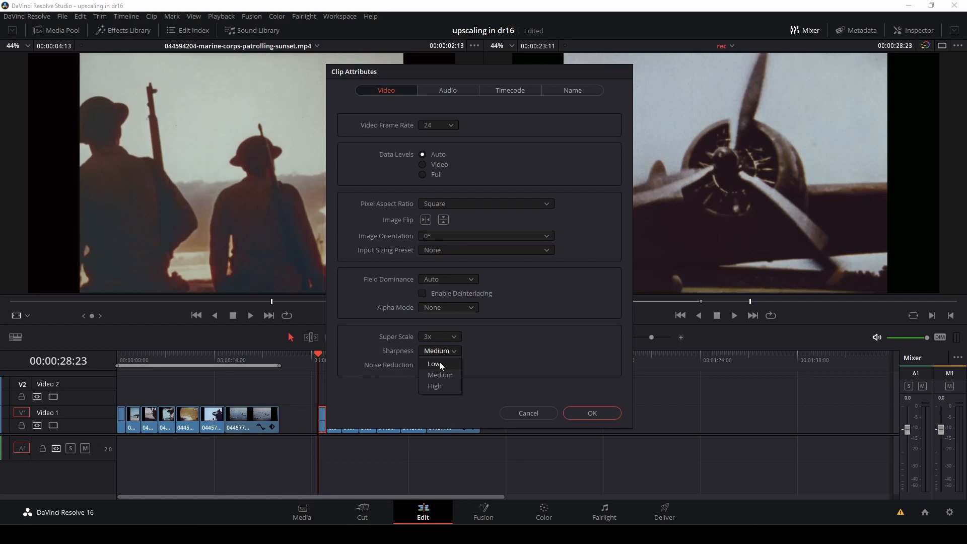
pyautogui.click(440, 374)
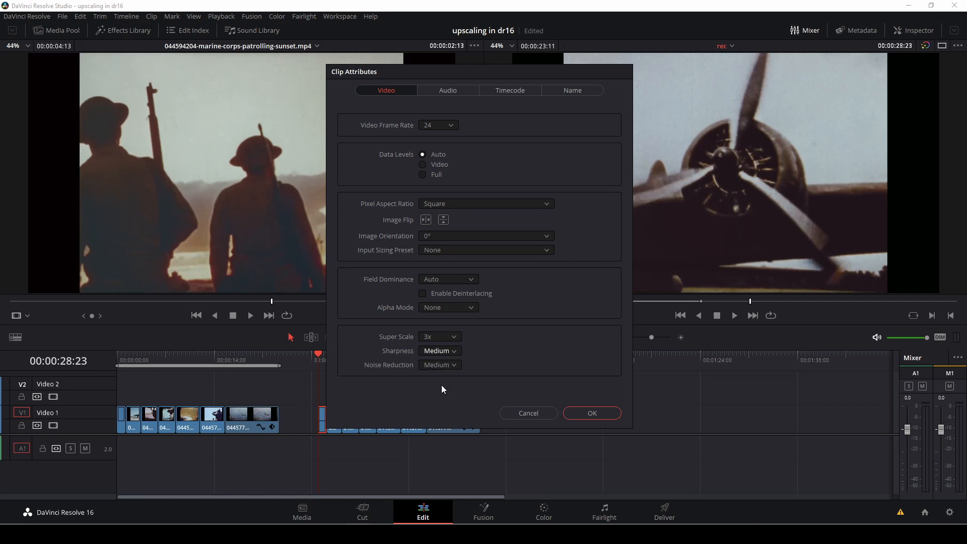
pyautogui.click(440, 351)
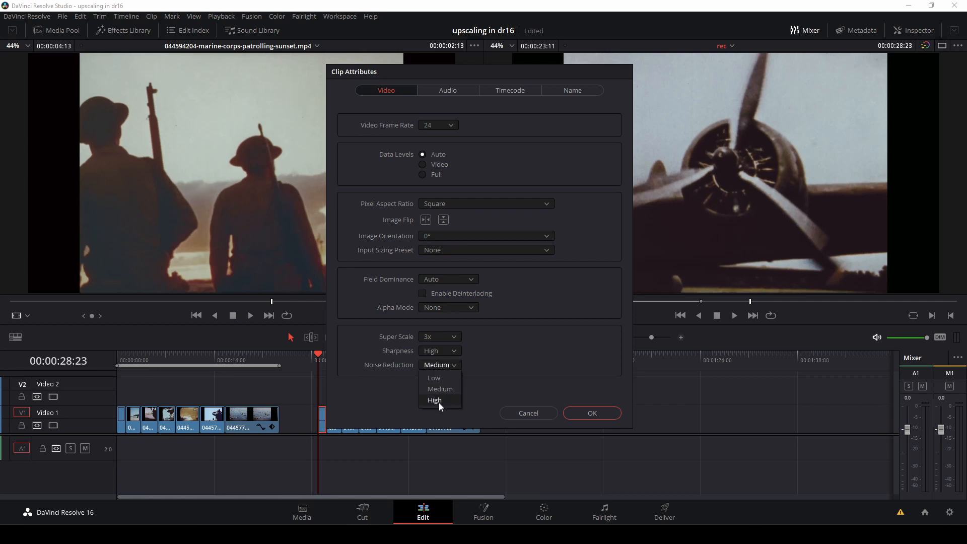
pyautogui.click(435, 399)
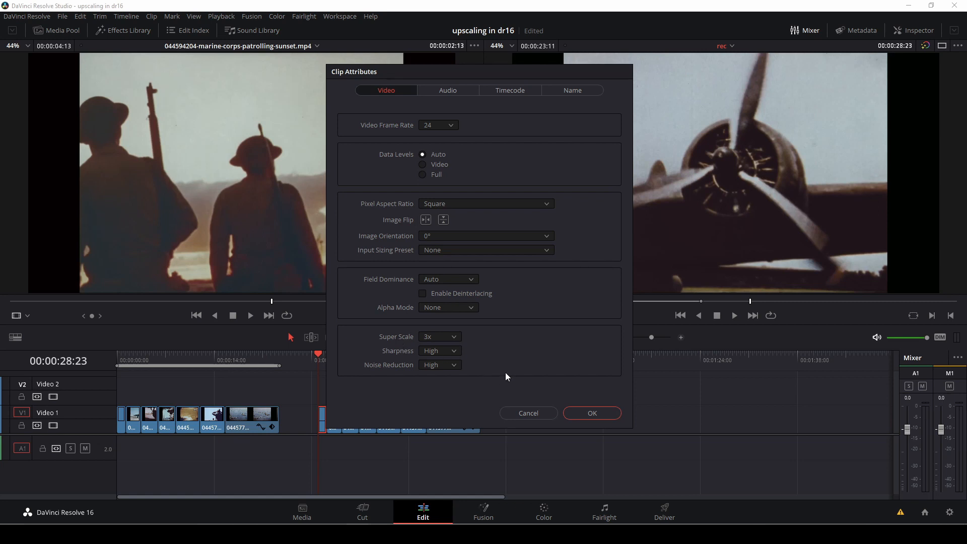
pyautogui.moveTo(591, 413)
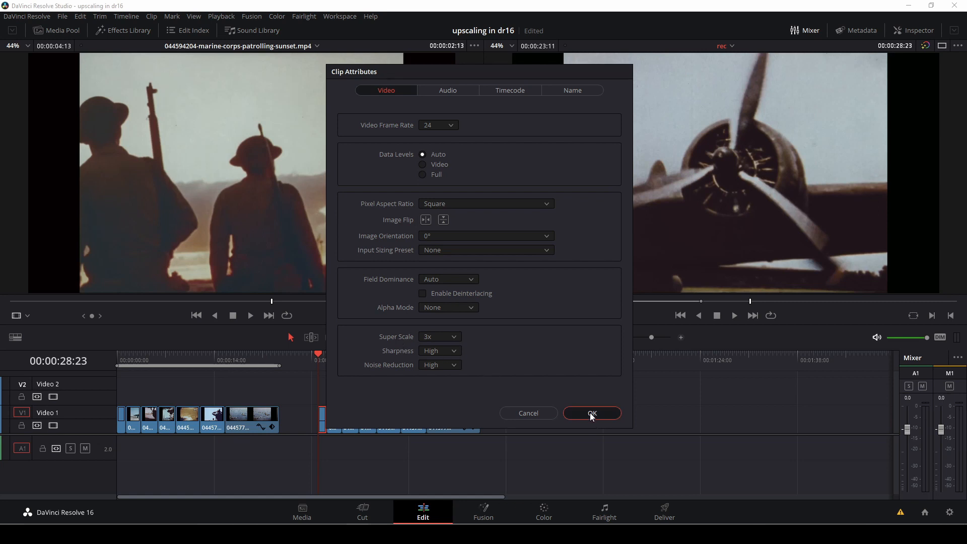
pyautogui.click(591, 413)
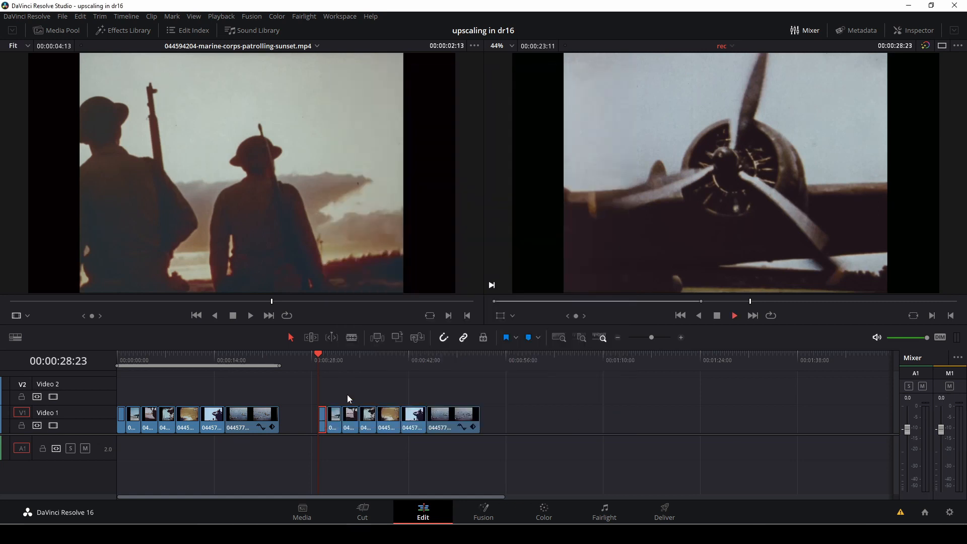
pyautogui.click(733, 316)
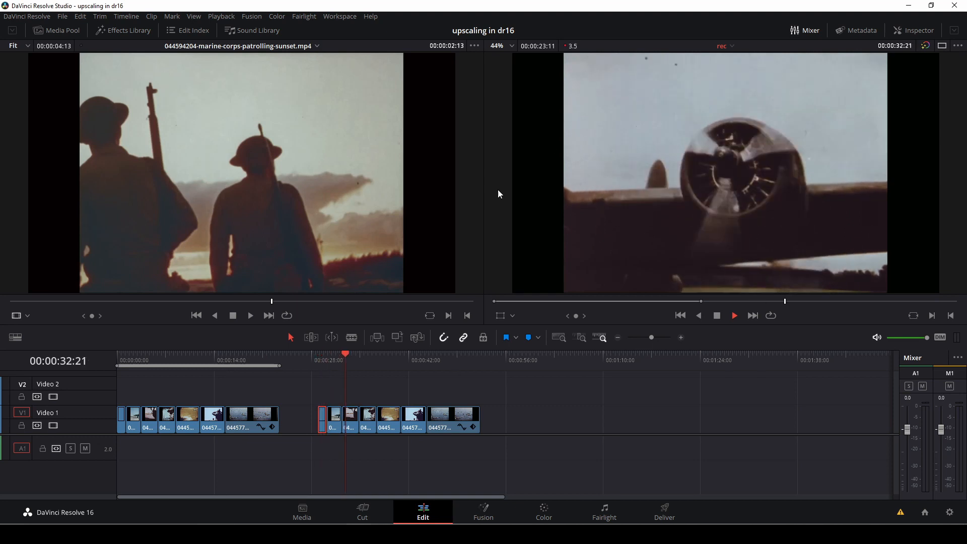
pyautogui.click(349, 360)
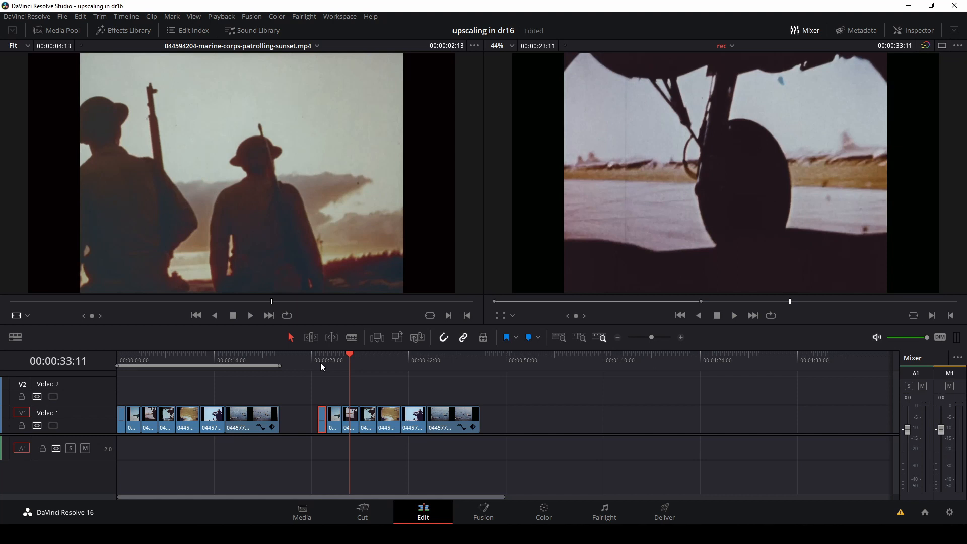